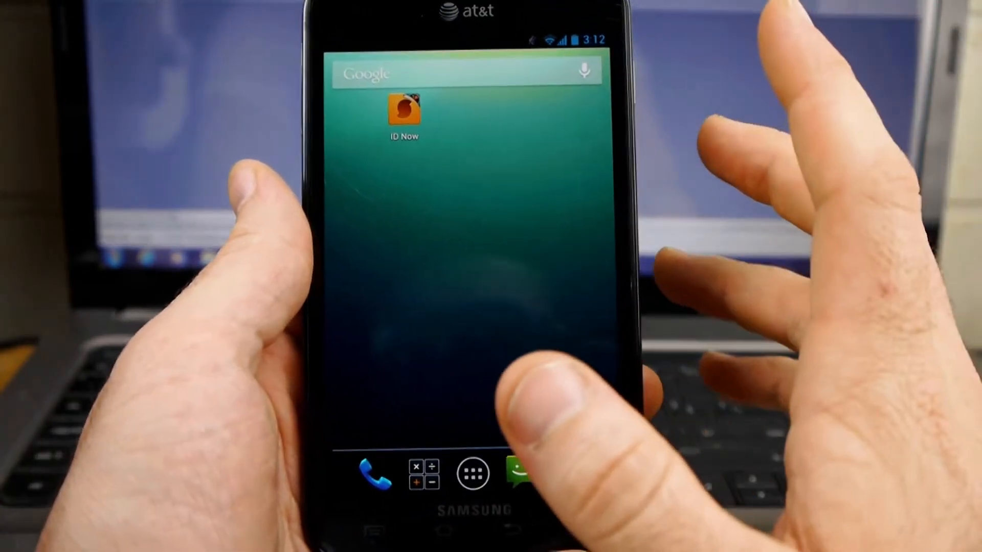
Launch Settings from the app drawer
click(472, 475)
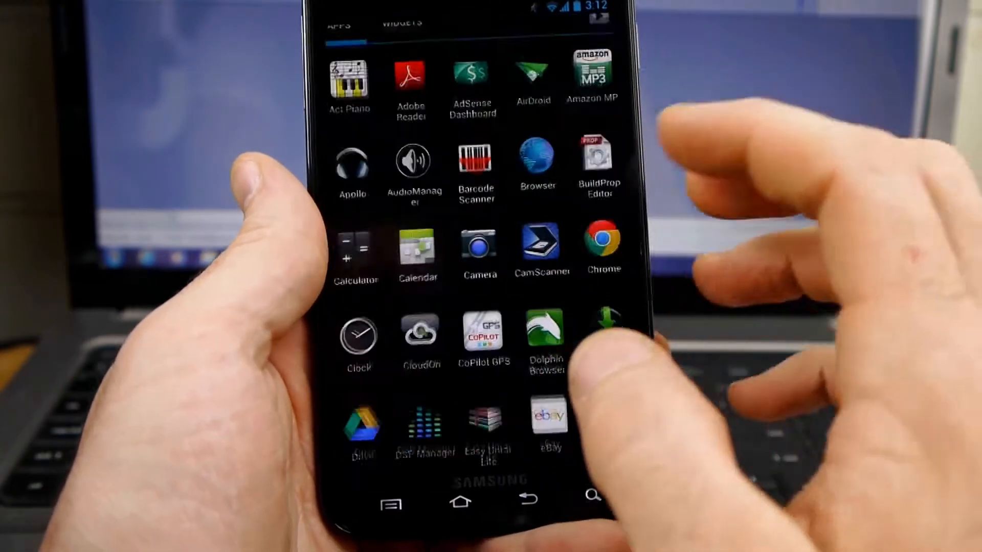
scroll(left, 3)
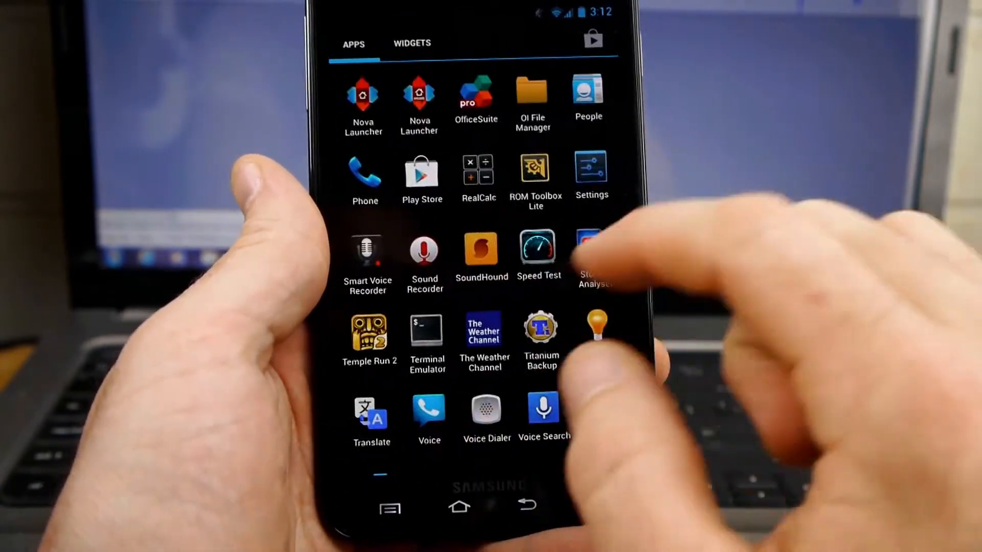
click(592, 169)
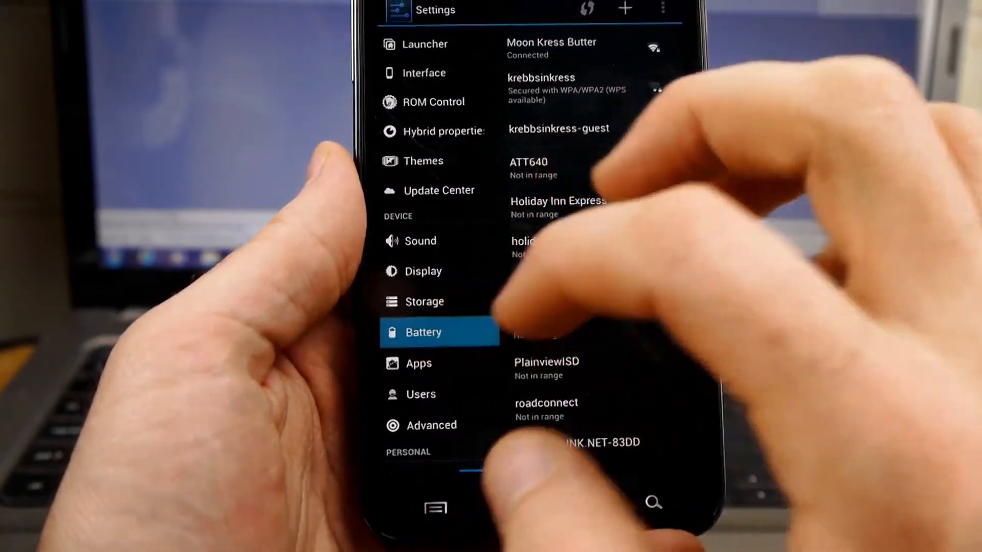
View battery stats: 78%, not charging, Screen using 40%
click(424, 332)
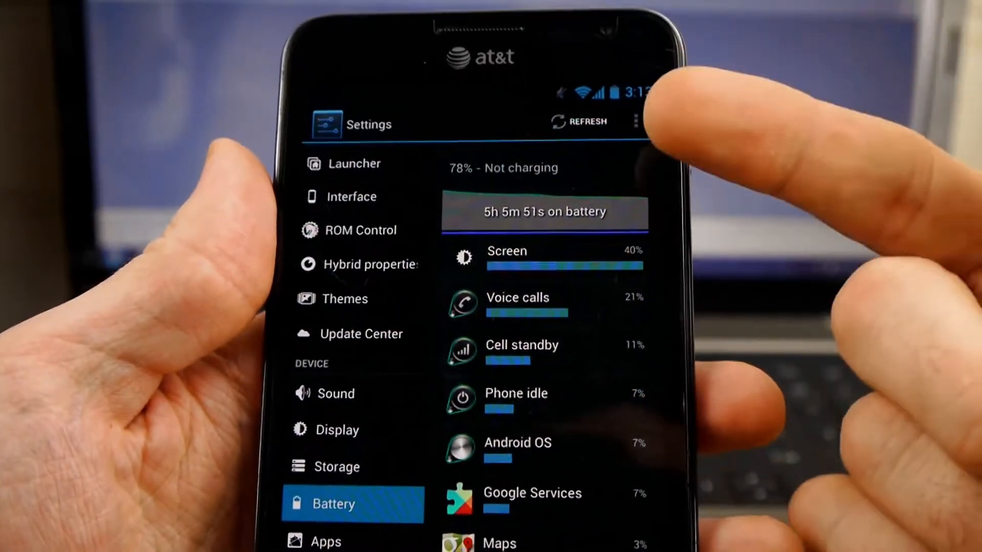
scroll(down, 3)
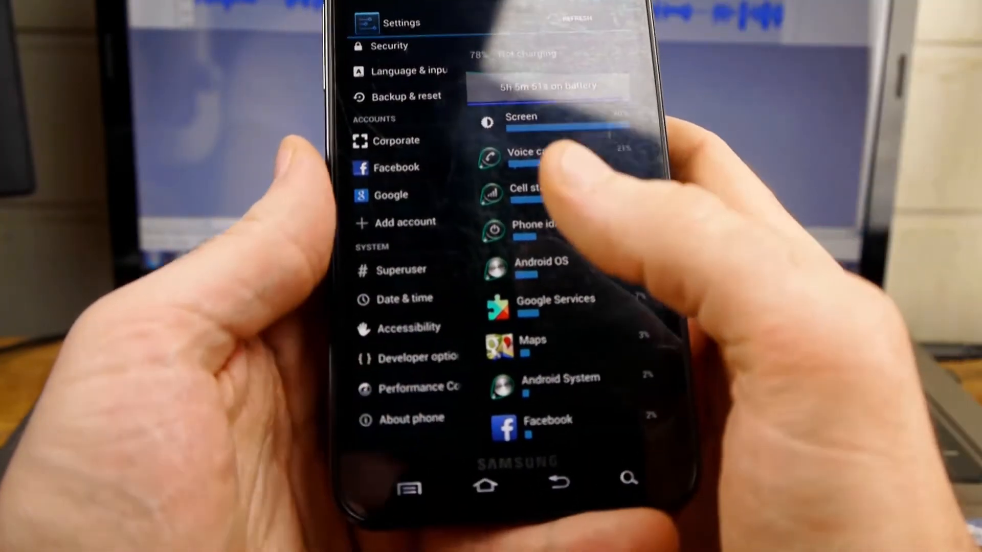
Review About phone, including baseband, kernel and ParanoidKANGdroid 2.3.2
click(411, 419)
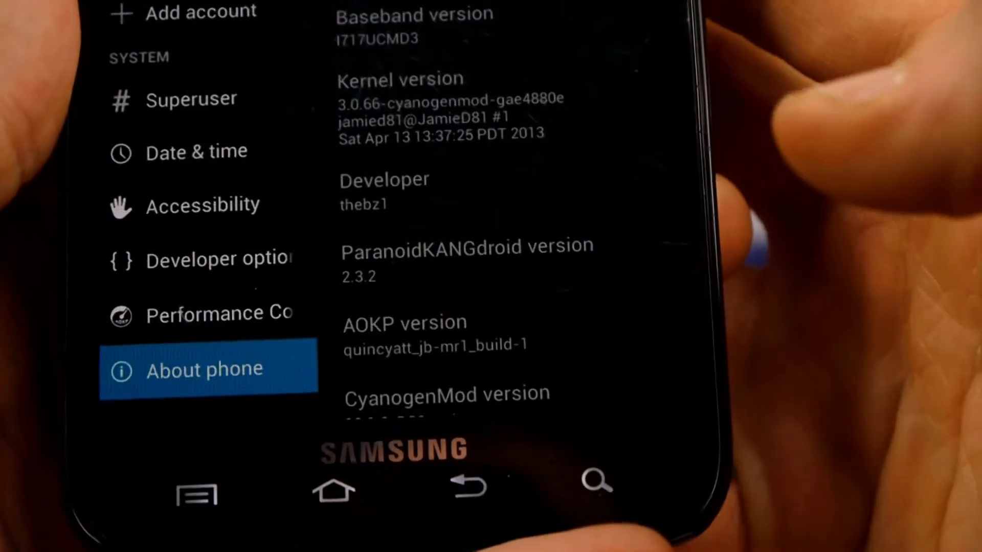
scroll(down, 3)
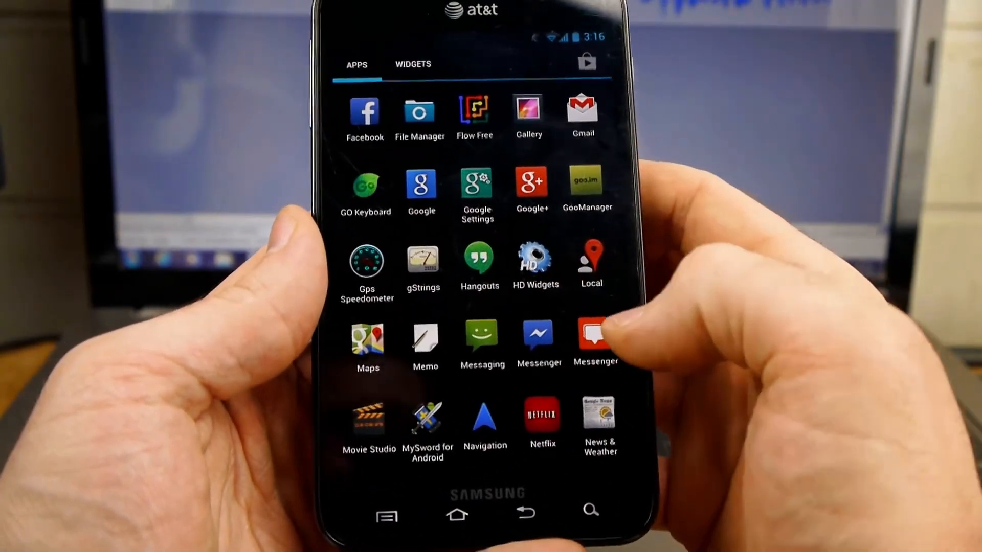
Reopen About phone to show Android 4.2.2 on the SAMSUNG-SGH-I717
scroll(down, 3)
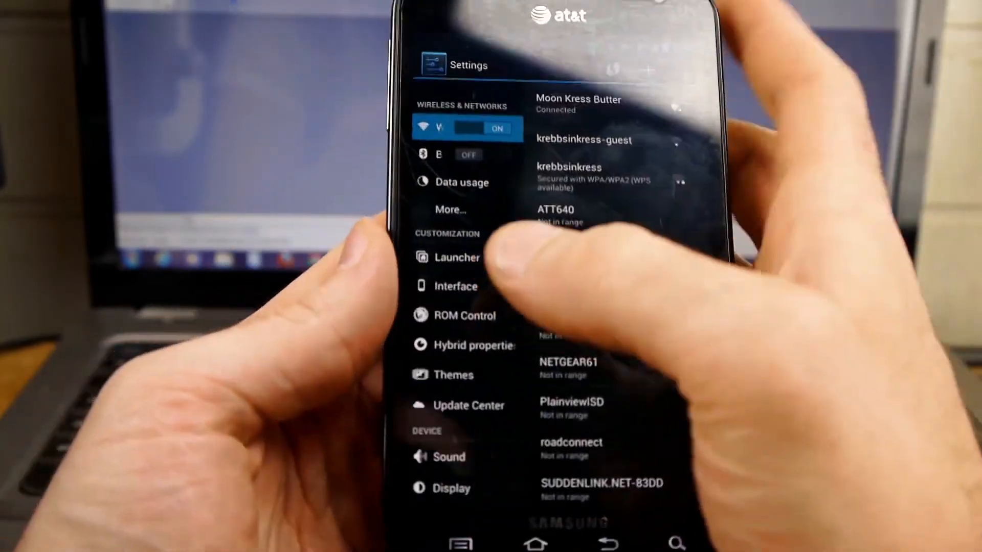
scroll(down, 3)
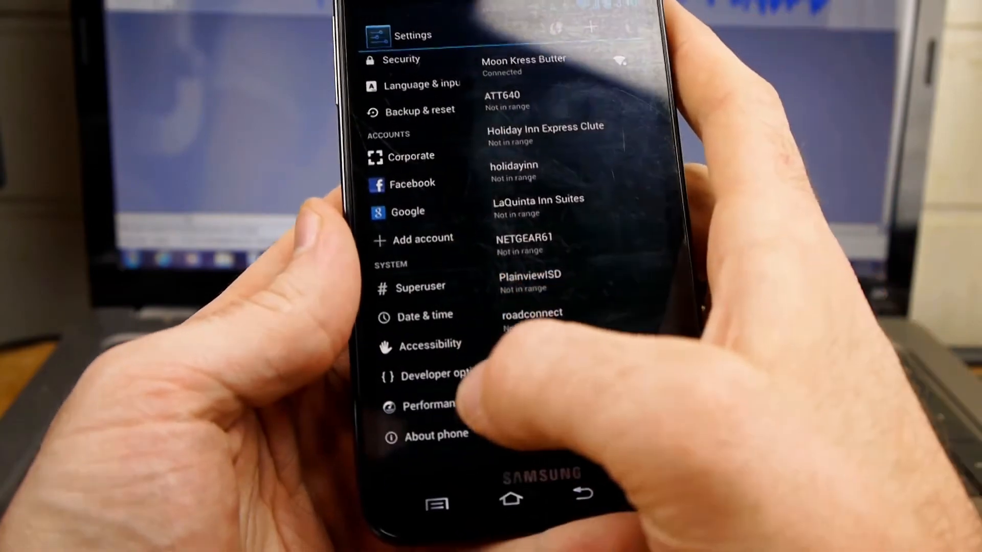
click(436, 436)
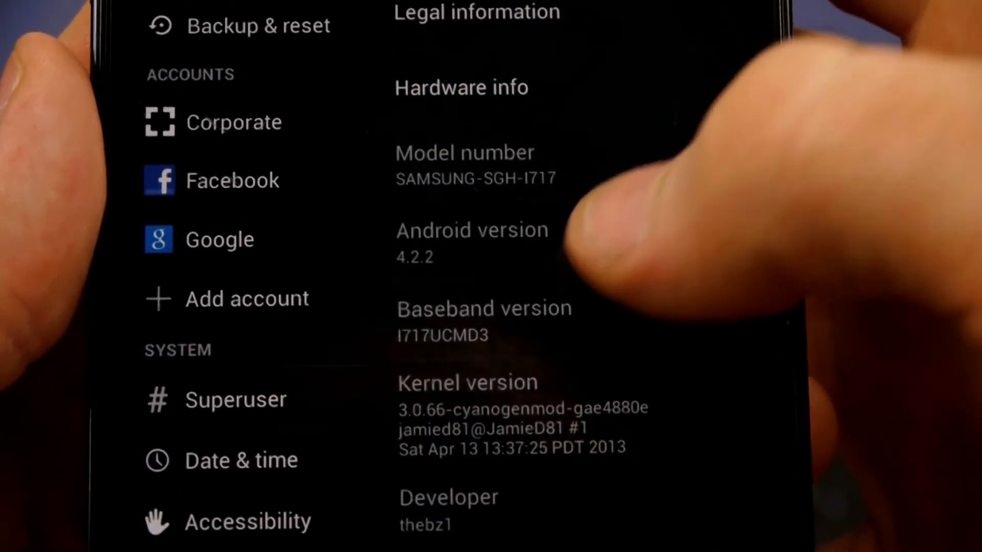
click(471, 241)
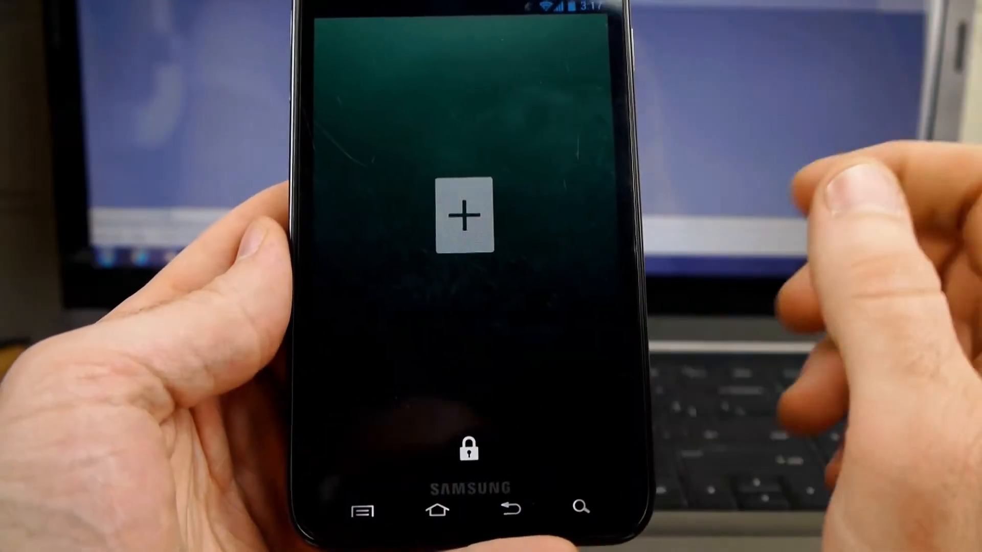
Add the Torch widget to a lock screen widget slot
click(464, 216)
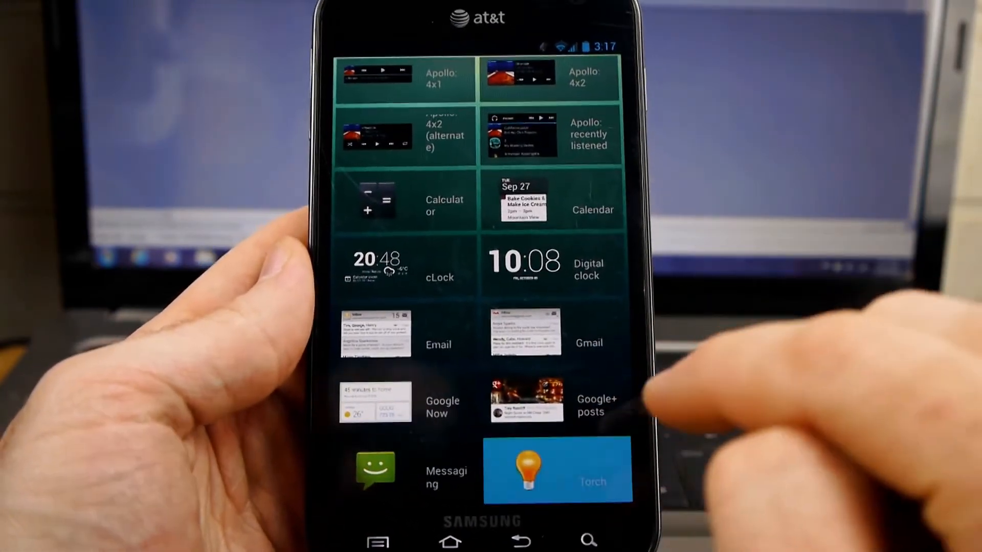
click(556, 469)
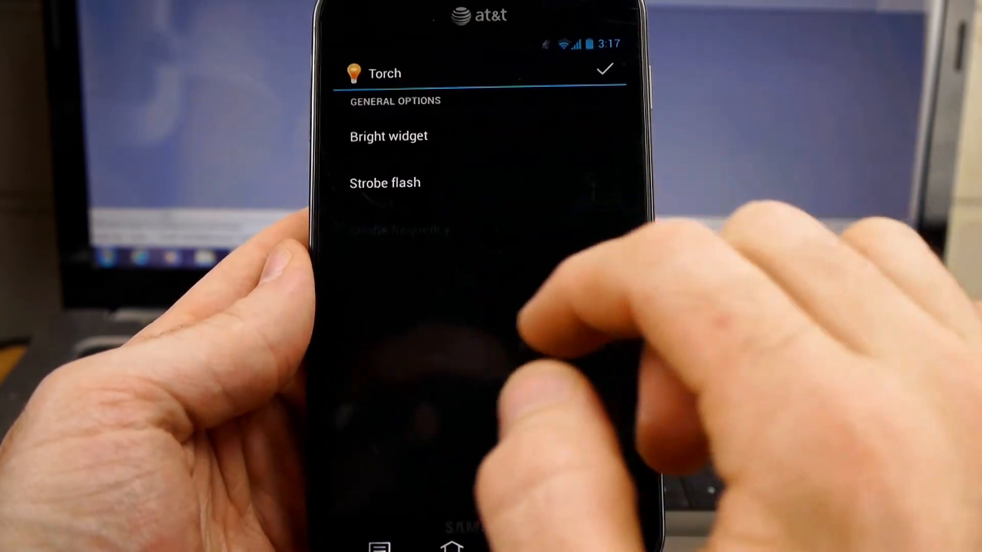